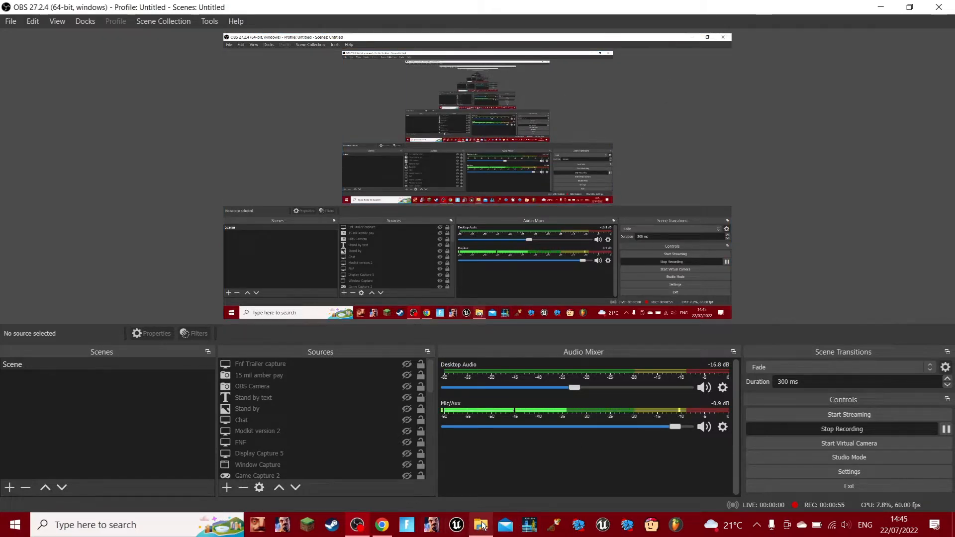
Launch PsychEngine.exe from its install folder to bring up the Friday Night Funkin' title screen.
left_click(481, 525)
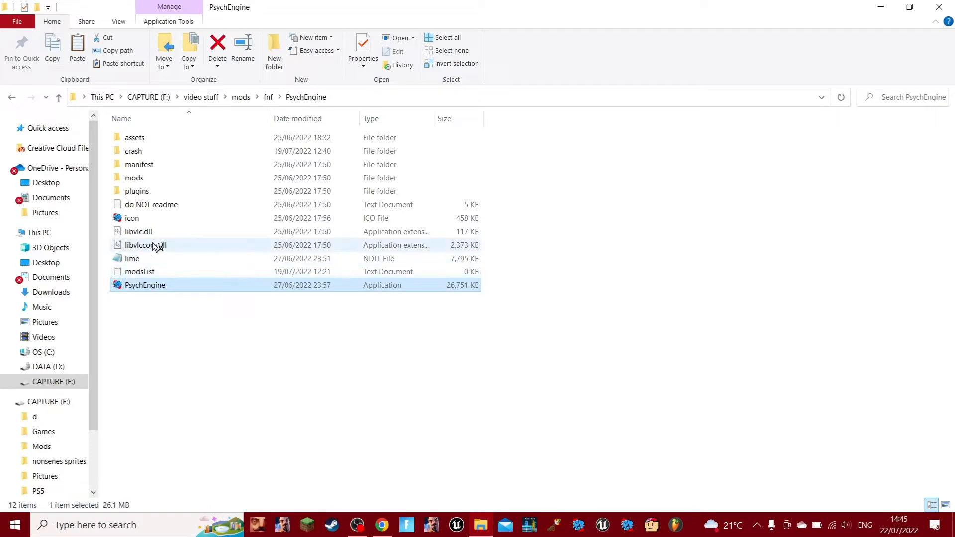
double_click(145, 285)
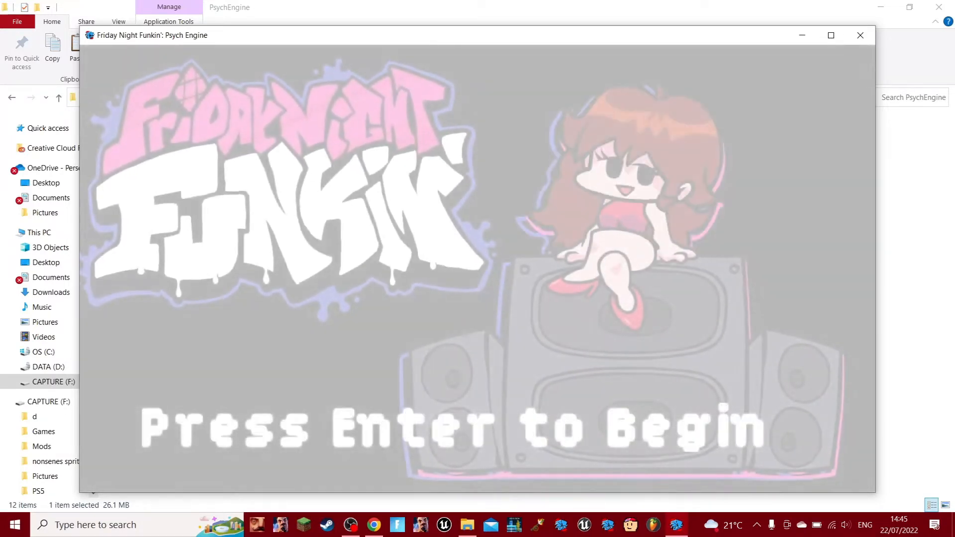
Pass the title screen and reach the Story Mode menu with the Cool week (BBE).
key("enter")
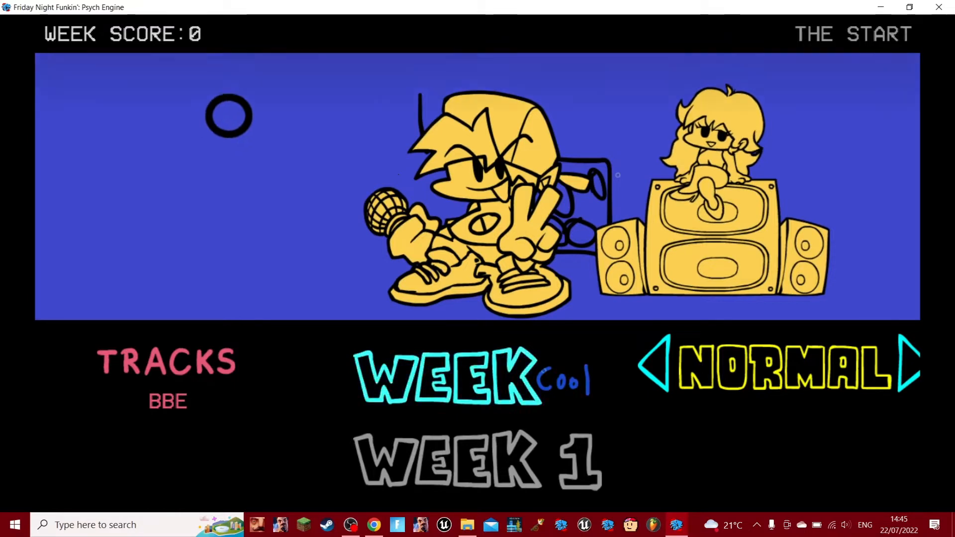
key("enter")
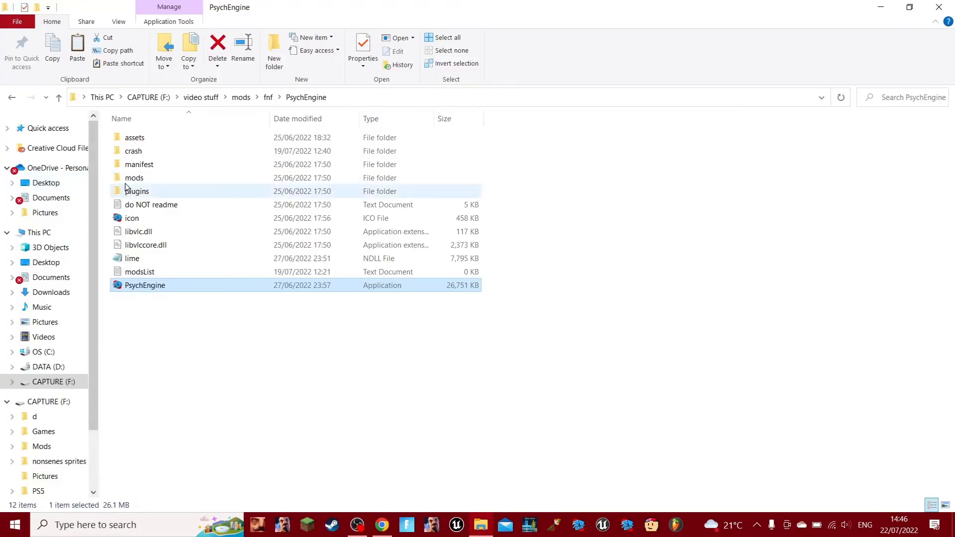
Inspect the intro and intro2 videos in mods > videos, then return to mods and select data.
double_click(133, 177)
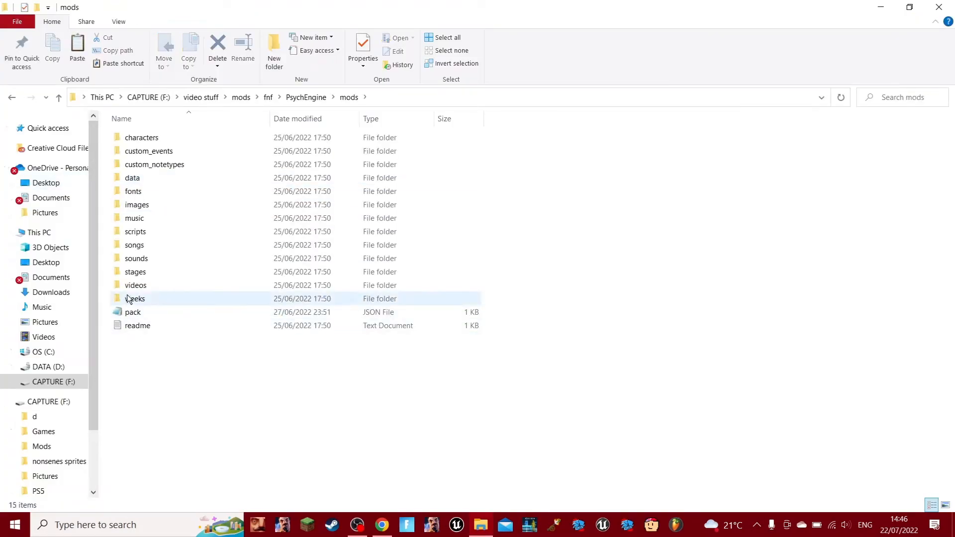
double_click(135, 285)
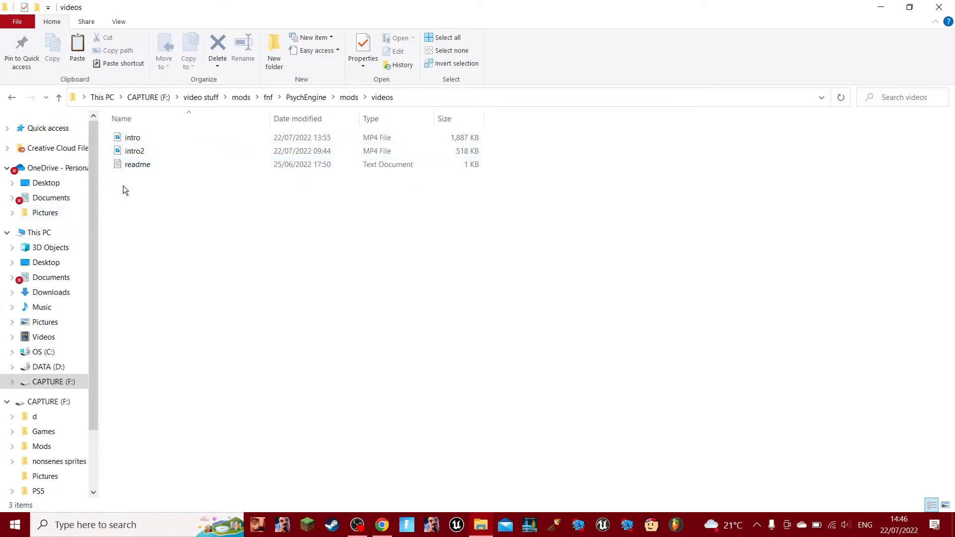
left_click(134, 151)
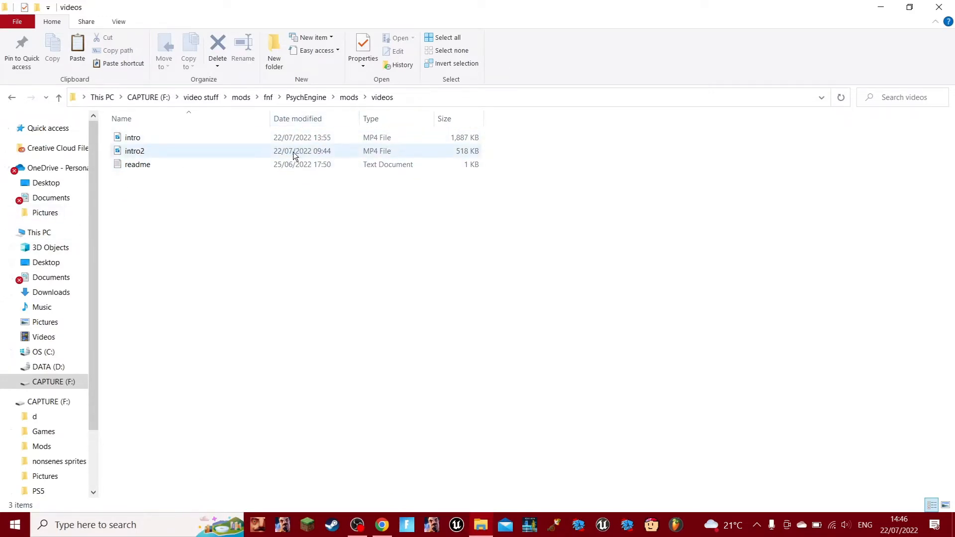
left_click(135, 151)
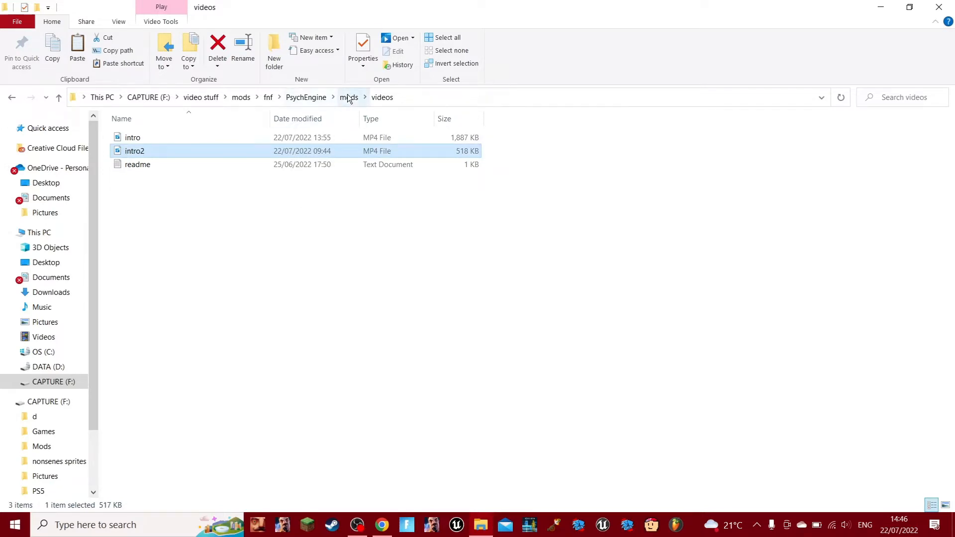
left_click(349, 98)
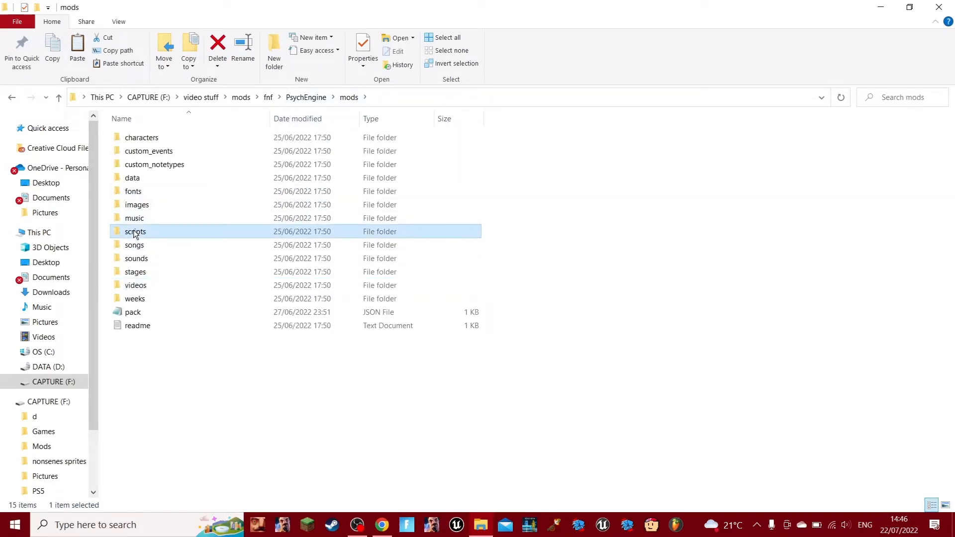
left_click(348, 97)
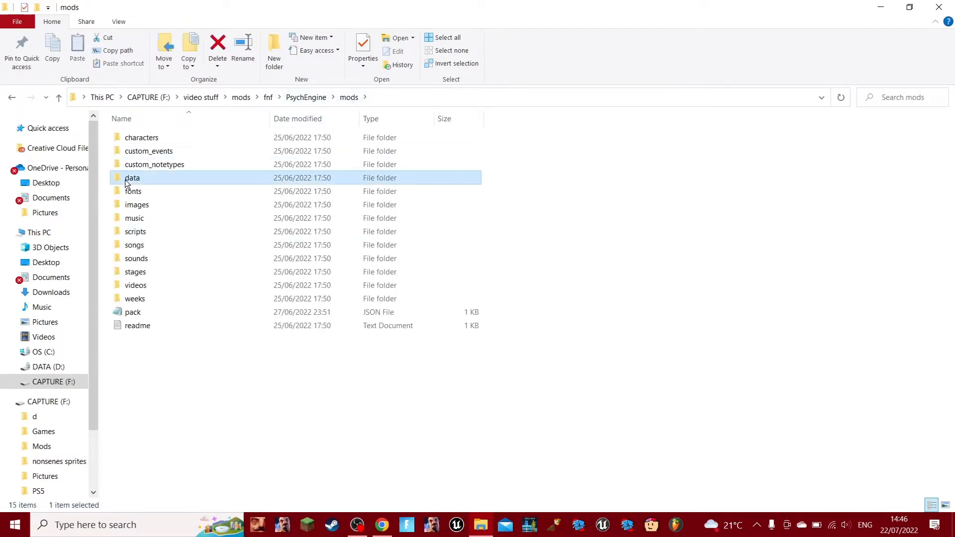
Create a text document named 'script' in data > bbe and open script.lua in Notepad.
double_click(132, 177)
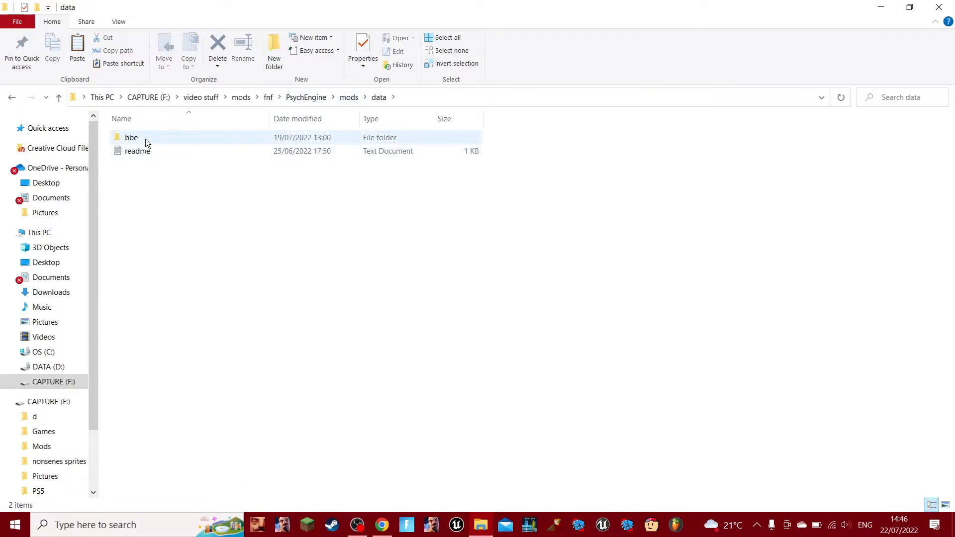
double_click(131, 137)
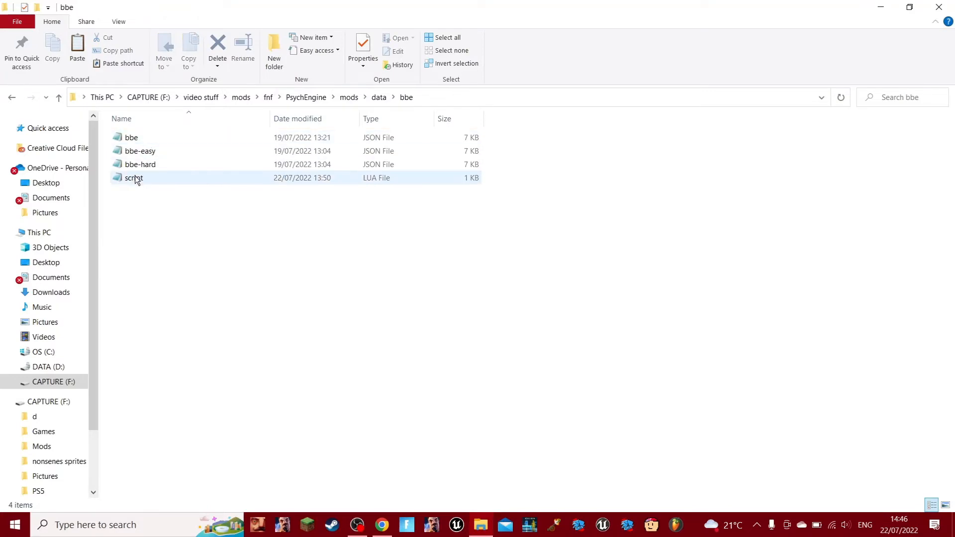
mouse_move(134, 177)
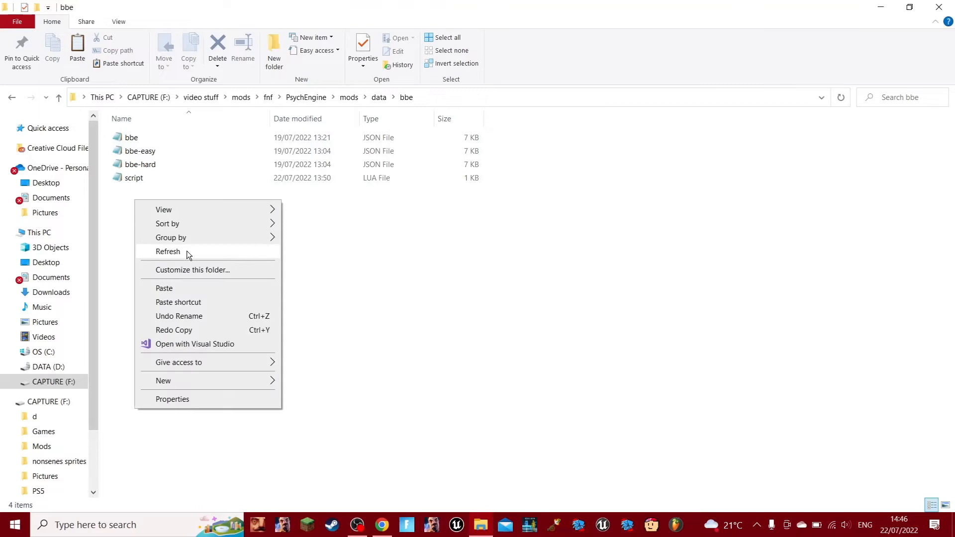
left_click(163, 380)
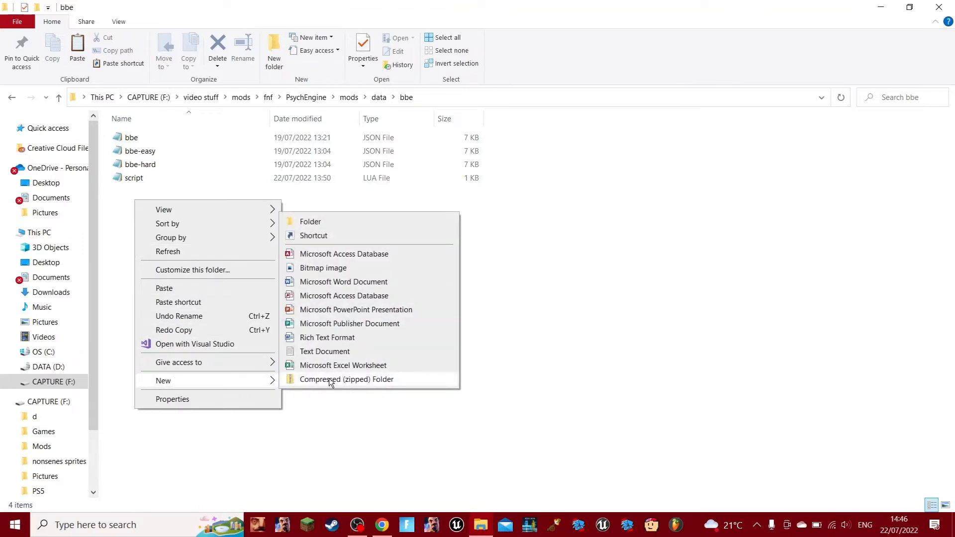
left_click(325, 352)
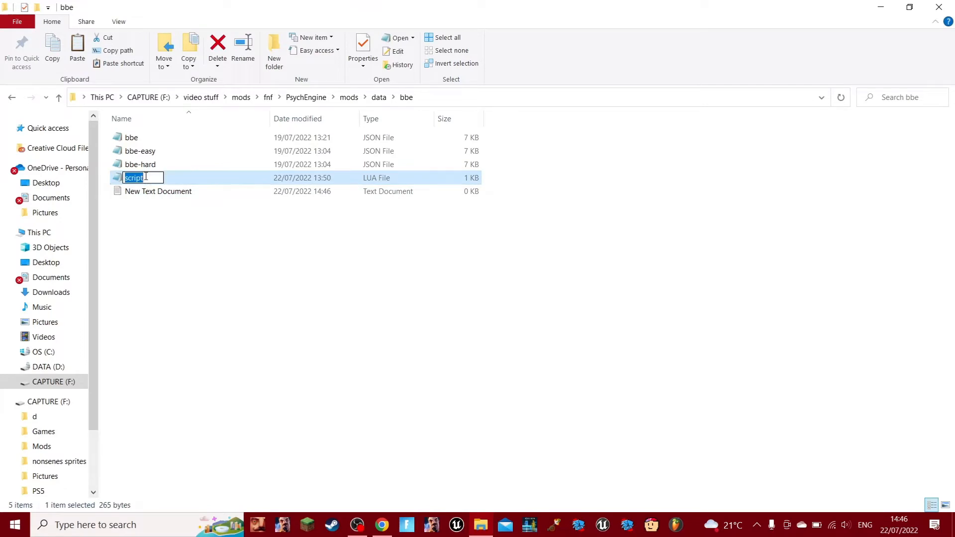
left_click(158, 191)
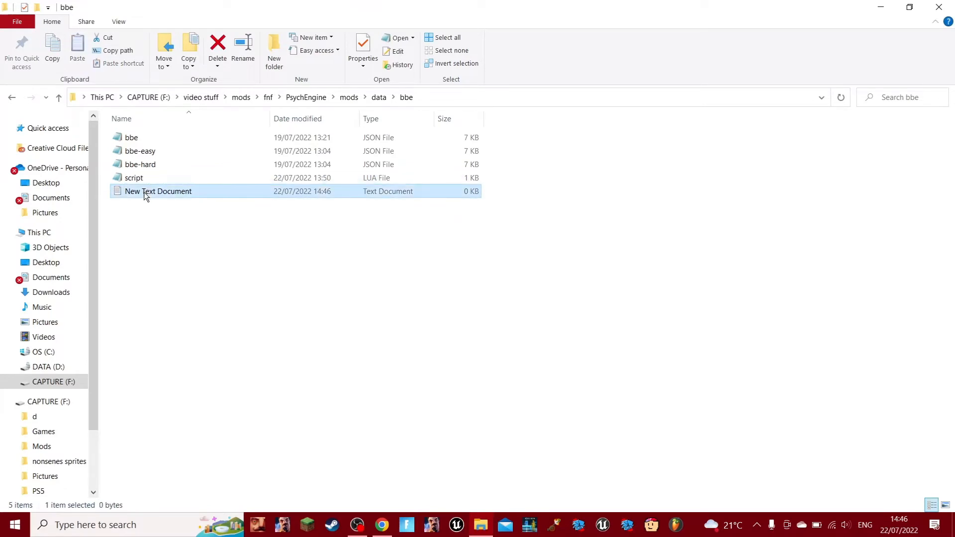
type("script")
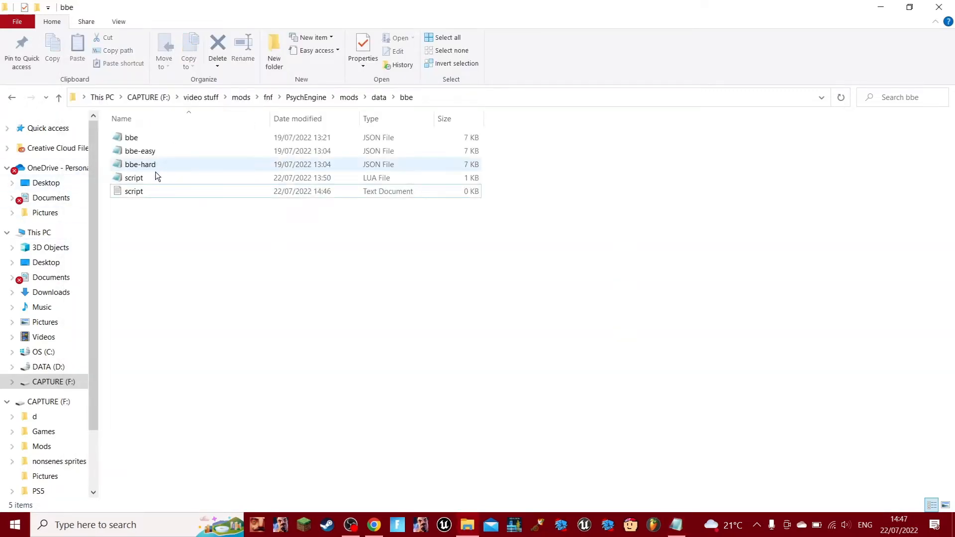
double_click(133, 177)
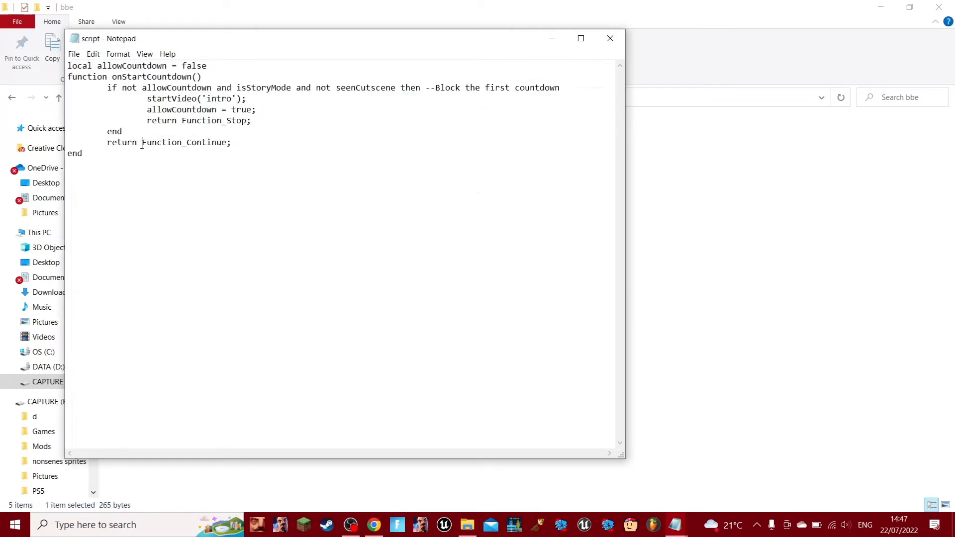
Fill the script text file with the Lua code, switch startVideo to intro2, and save.
key("ctrl+a")
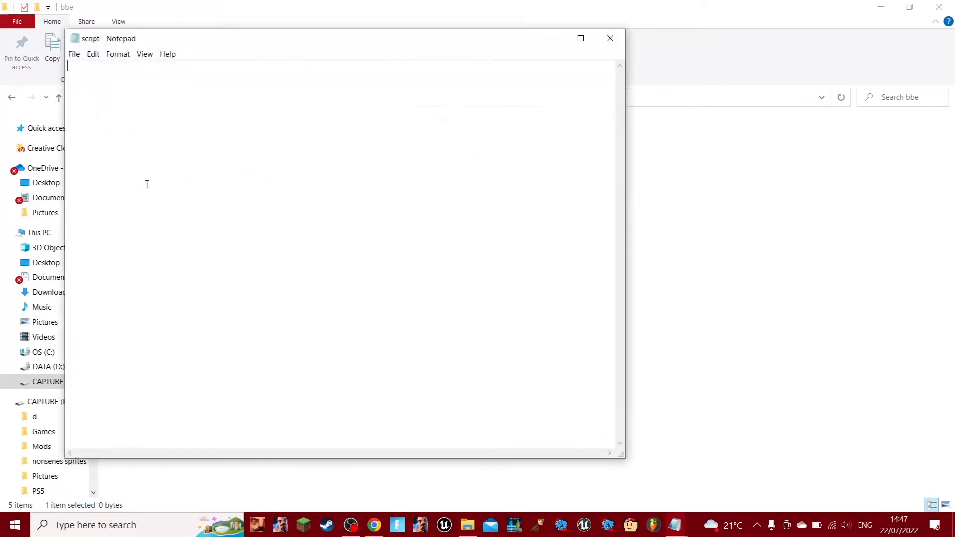
type("local allowCountdown = false")
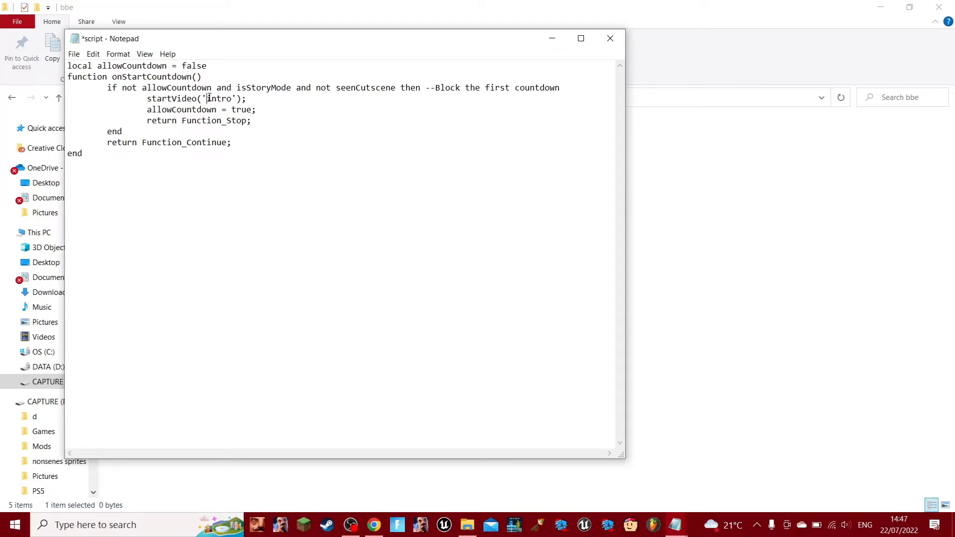
double_click(218, 98)
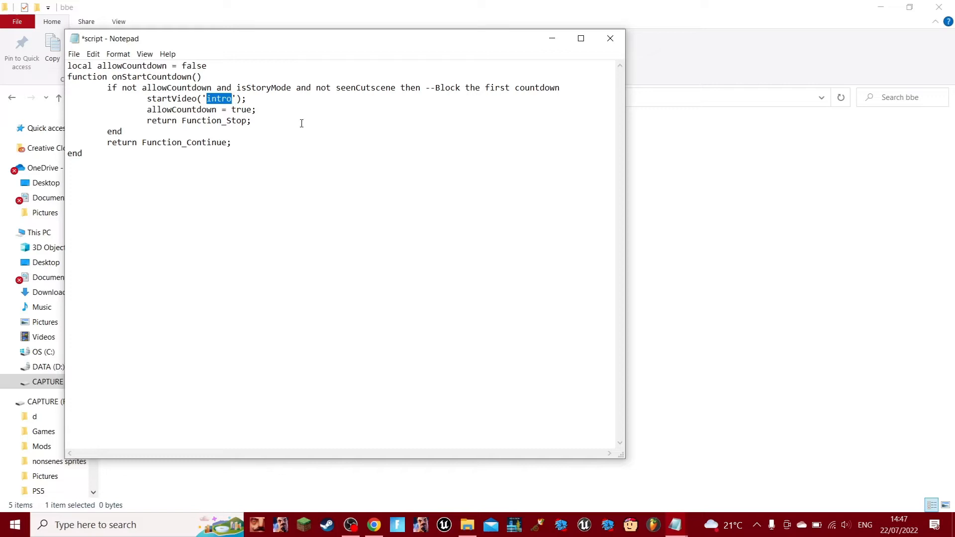
mouse_move(315, 233)
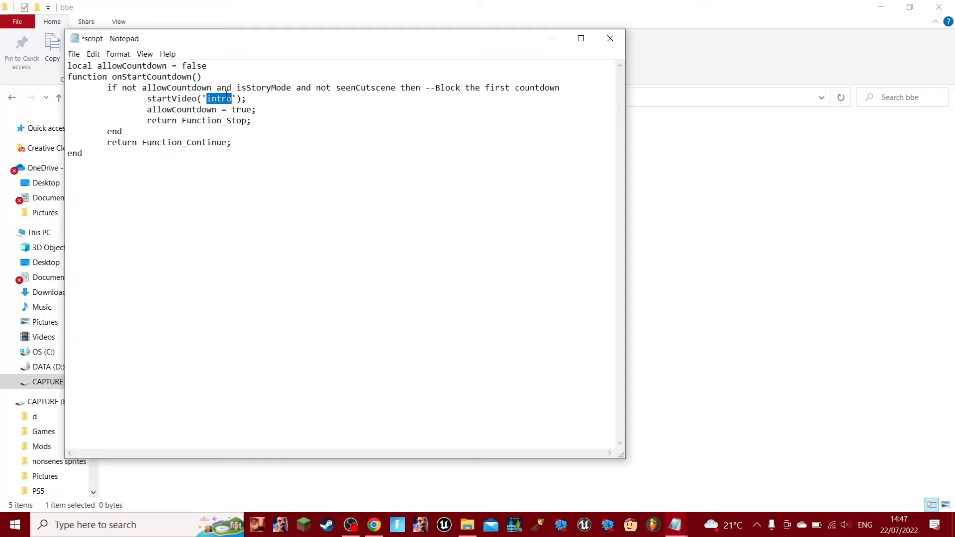
left_click(255, 82)
type("2")
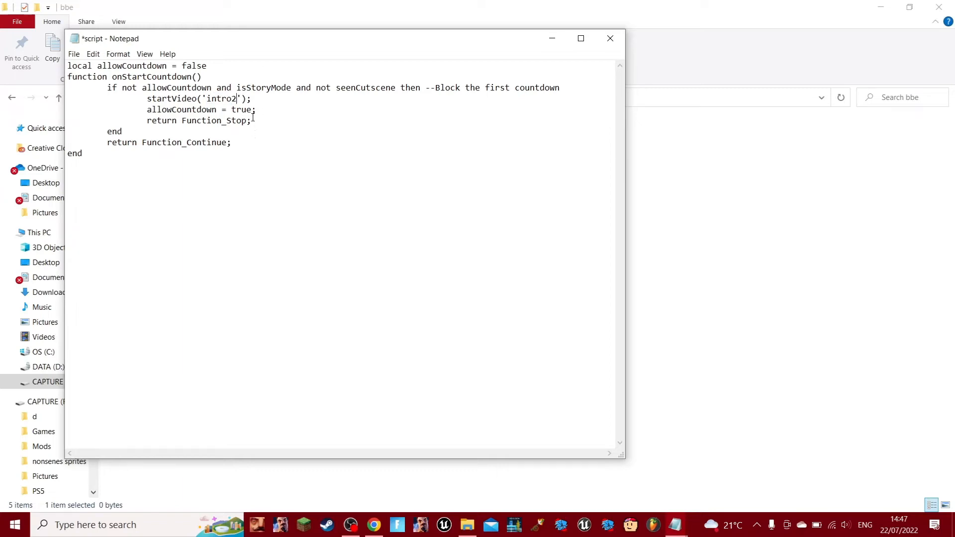
key("ctrl+s")
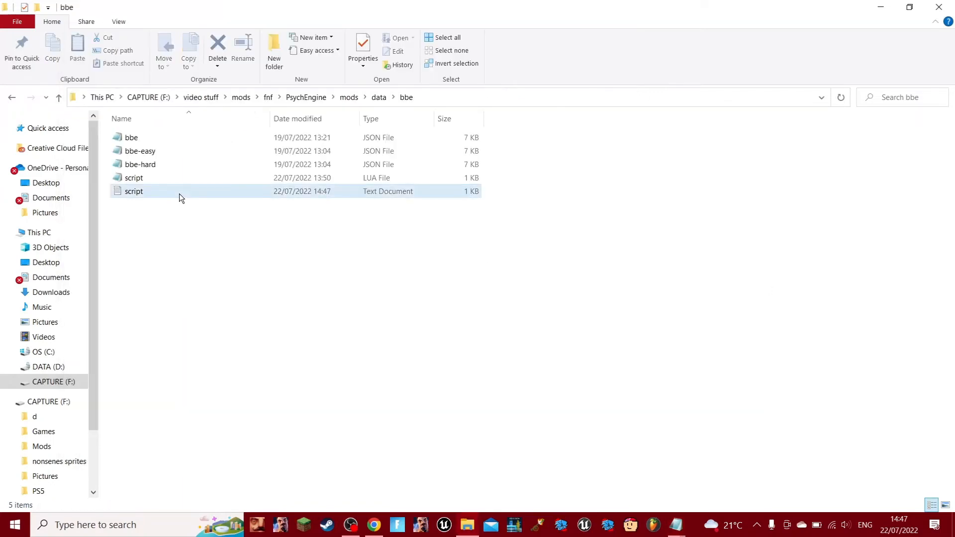
double_click(133, 191)
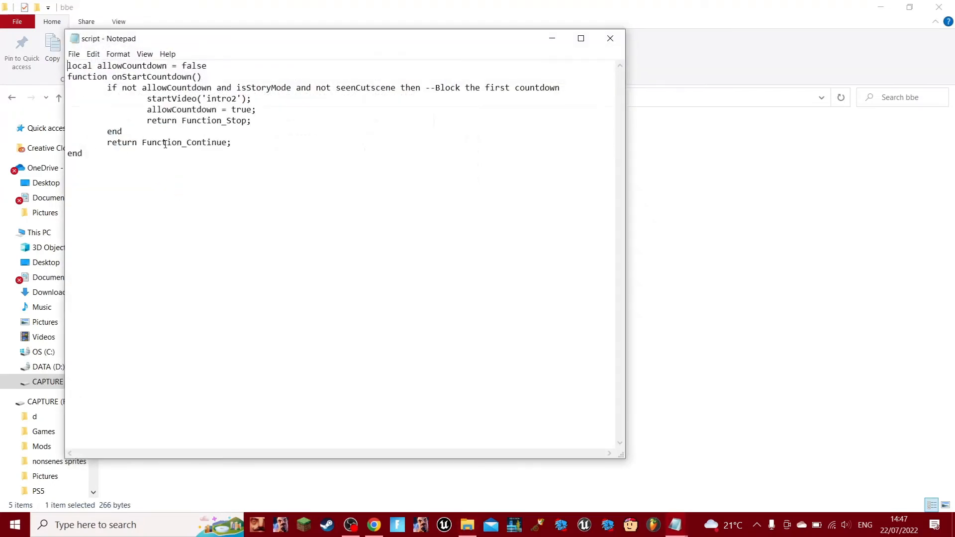
left_click(73, 54)
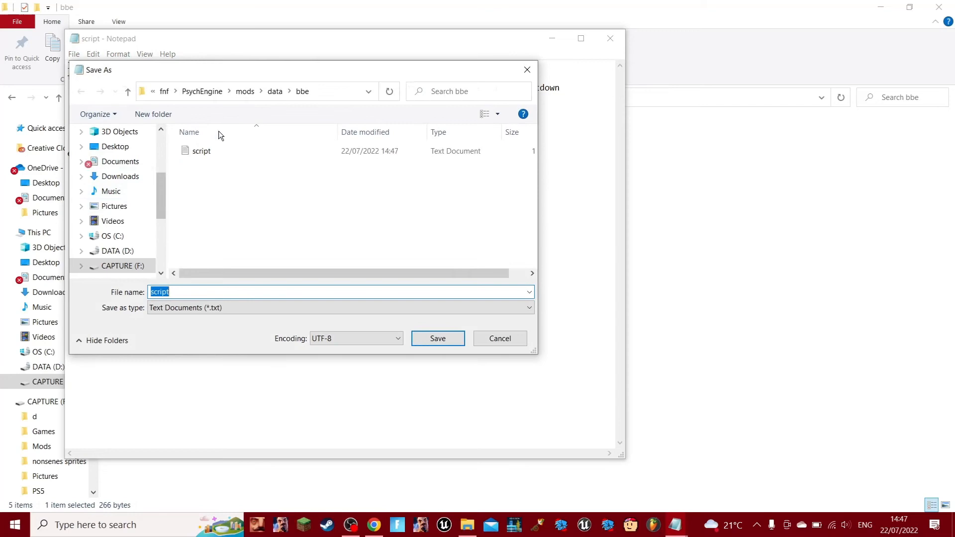
Save the code as script.lua, replacing the existing file, then check it and close Notepad.
left_click(171, 291)
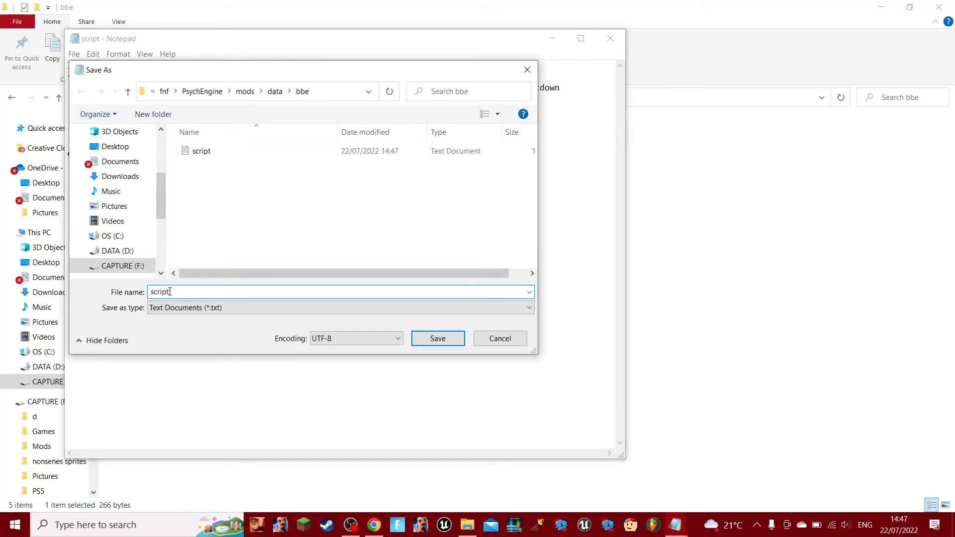
type(".l")
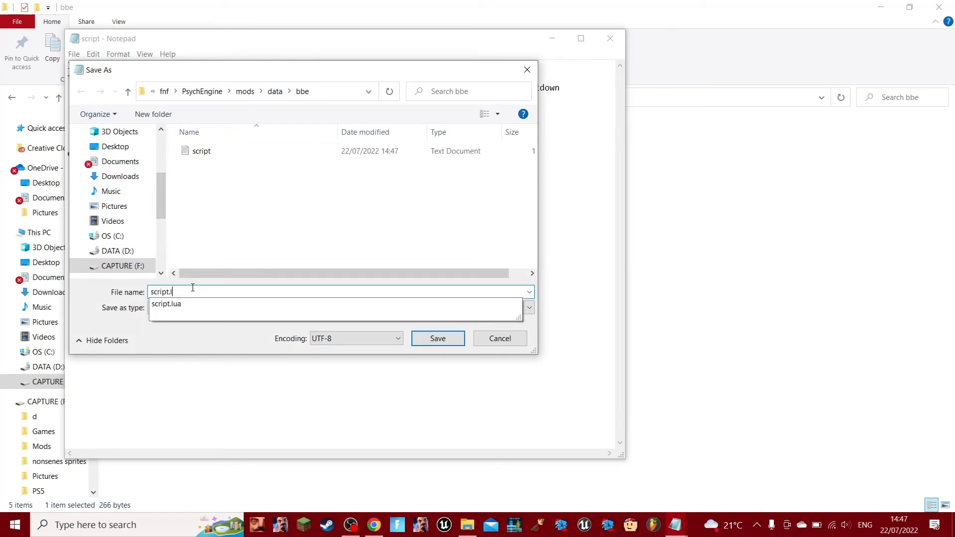
left_click(437, 338)
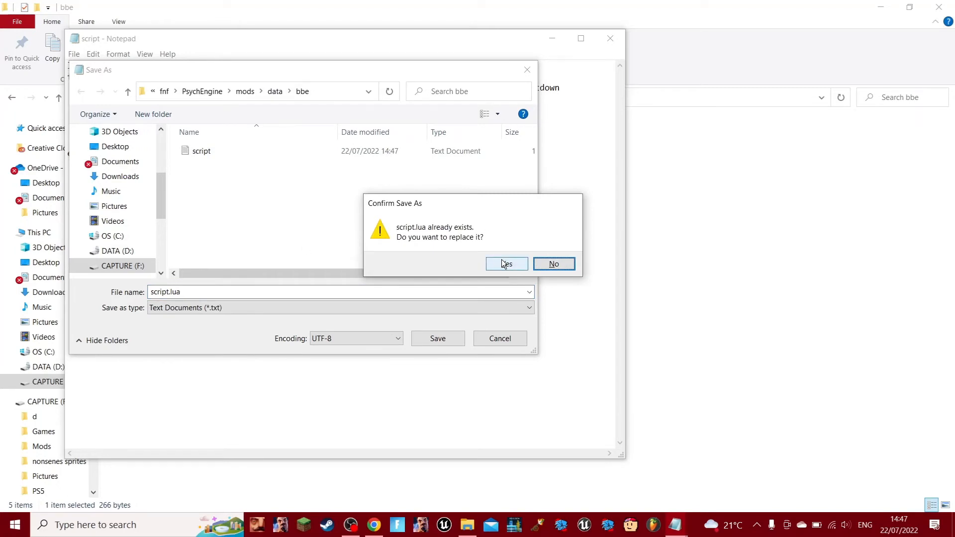
left_click(506, 264)
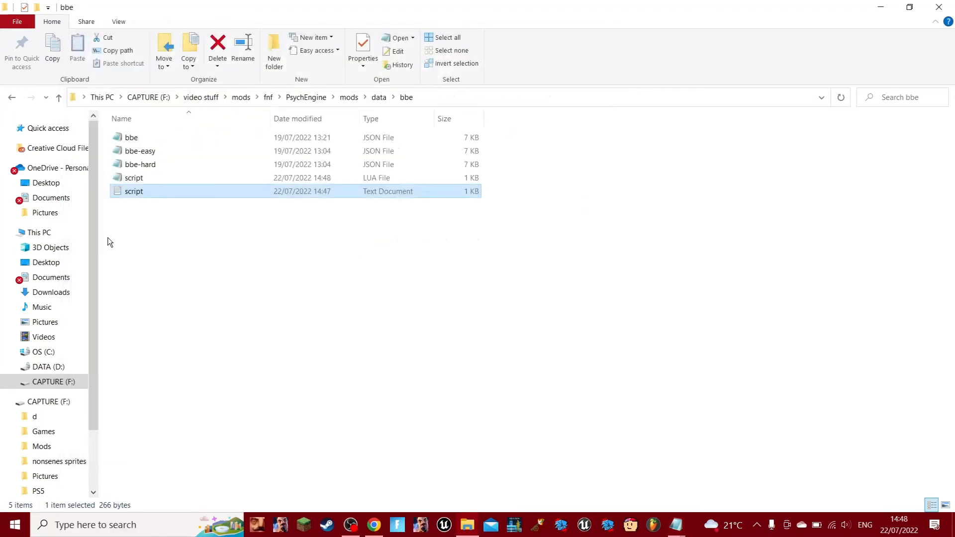
double_click(133, 191)
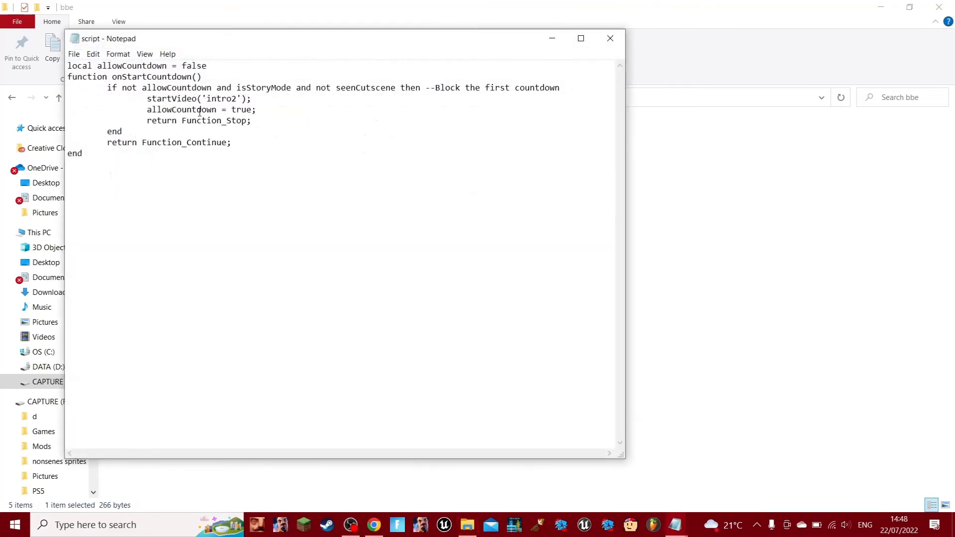
left_click(609, 38)
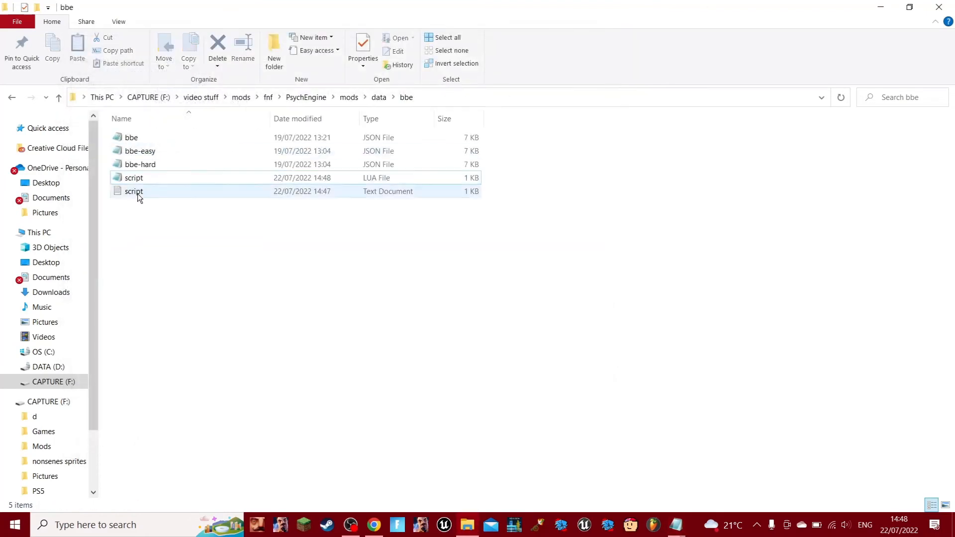
Permanently delete the leftover script text document and go back up to the PsychEngine folder.
left_click(217, 46)
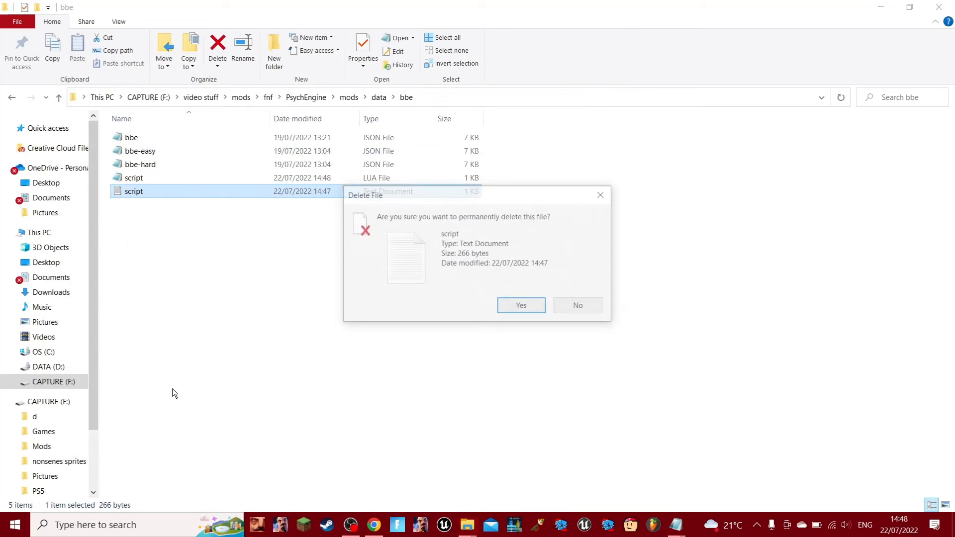
left_click(520, 305)
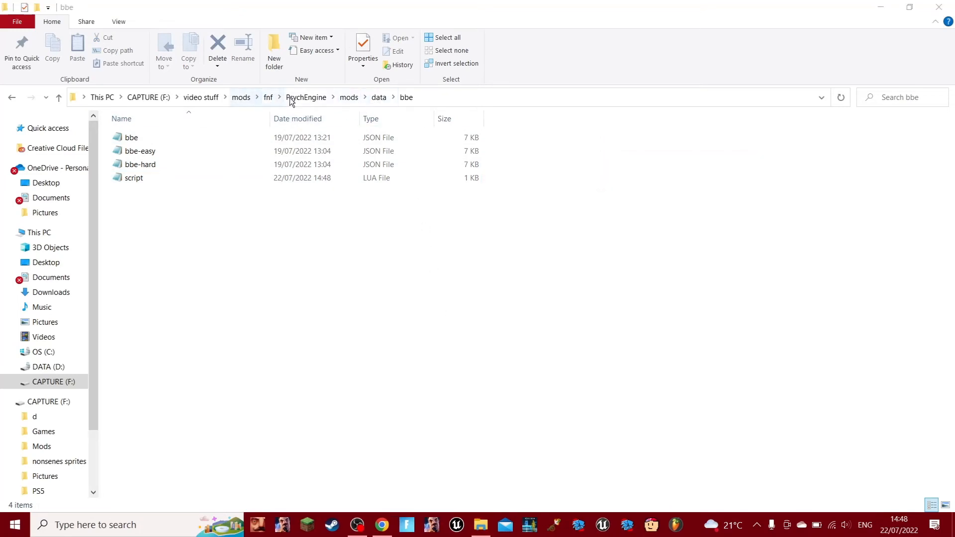
left_click(306, 97)
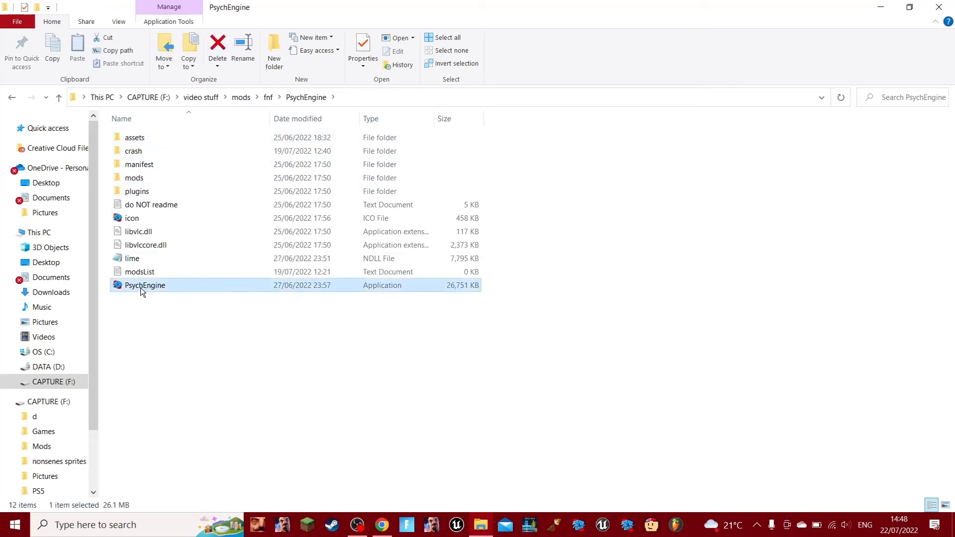
Relaunch PsychEngine.exe, pass the title screen, and play the song hitting arrow notes.
double_click(144, 285)
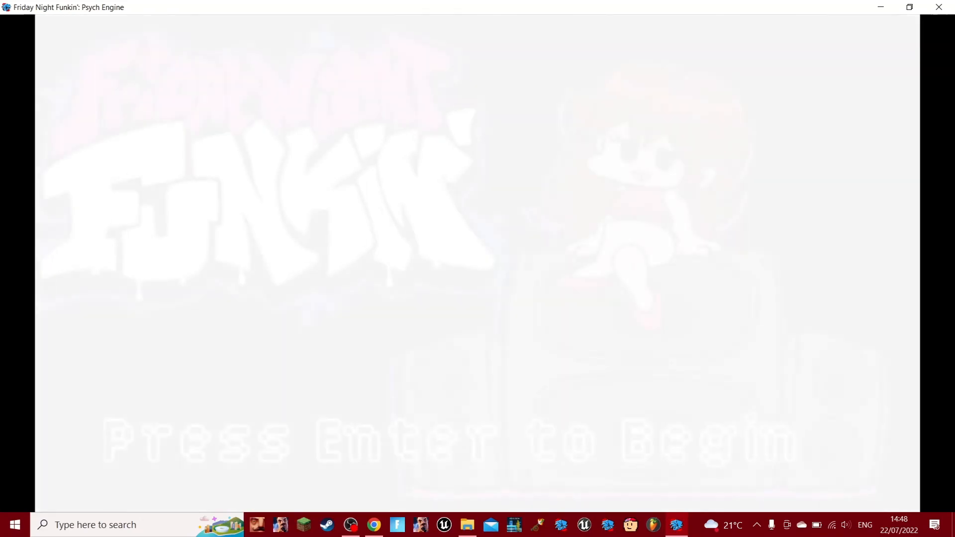
key("enter")
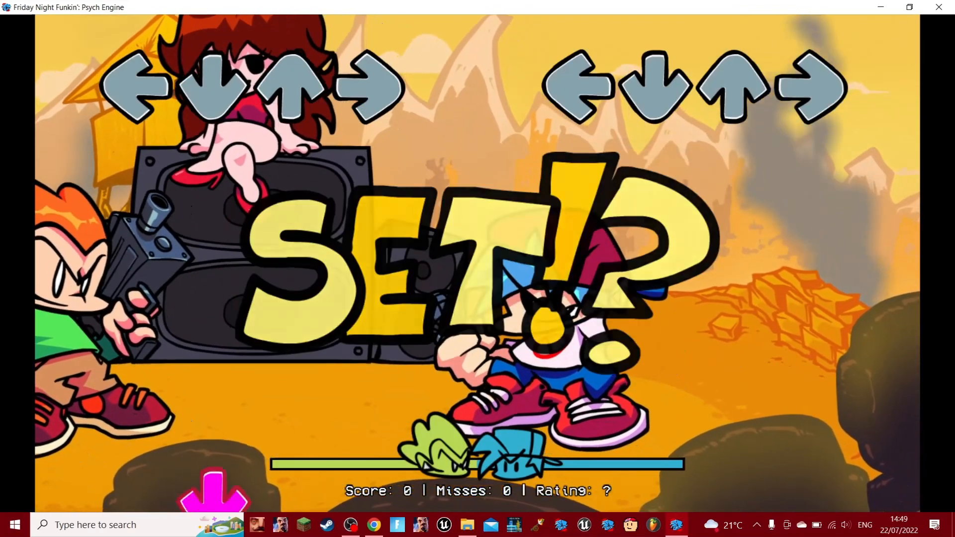
key("up")
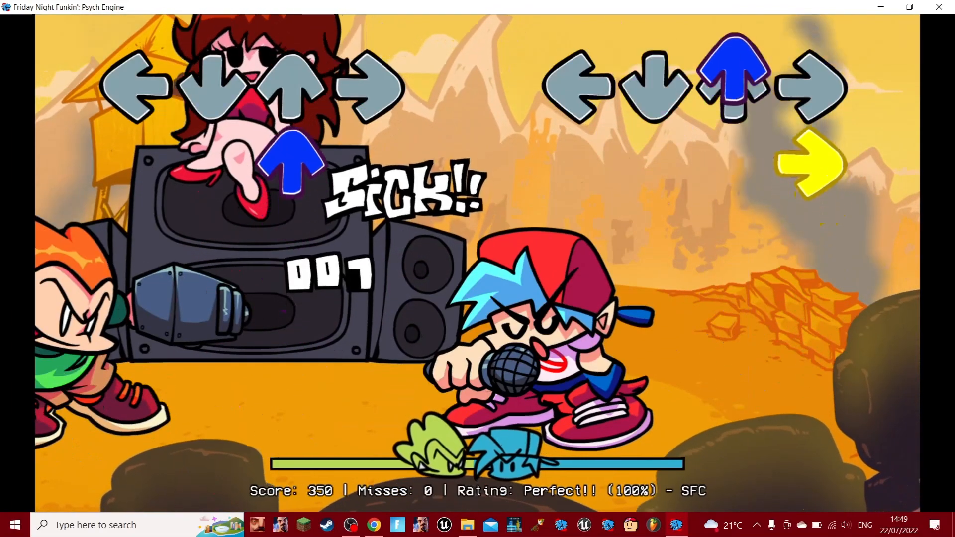